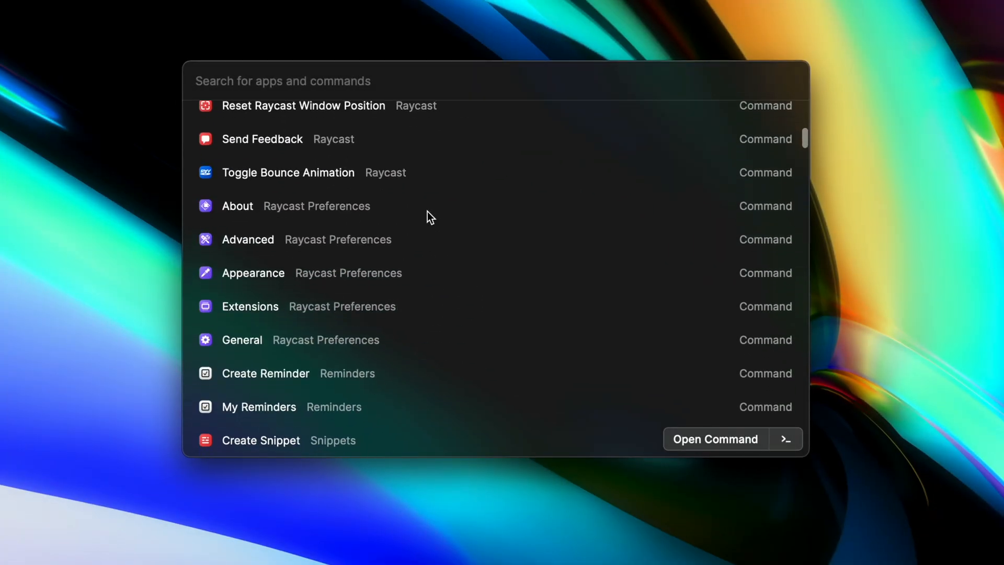
# - Scroll the command list and search Raycast for 'Inept', then 'Final'
pyautogui.scroll(-3)
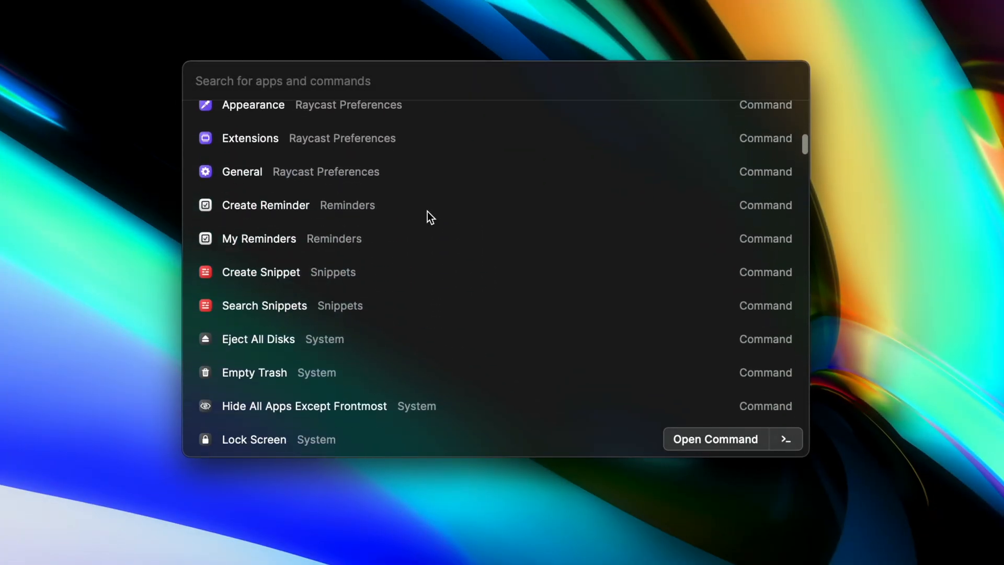
pyautogui.write('Inept')
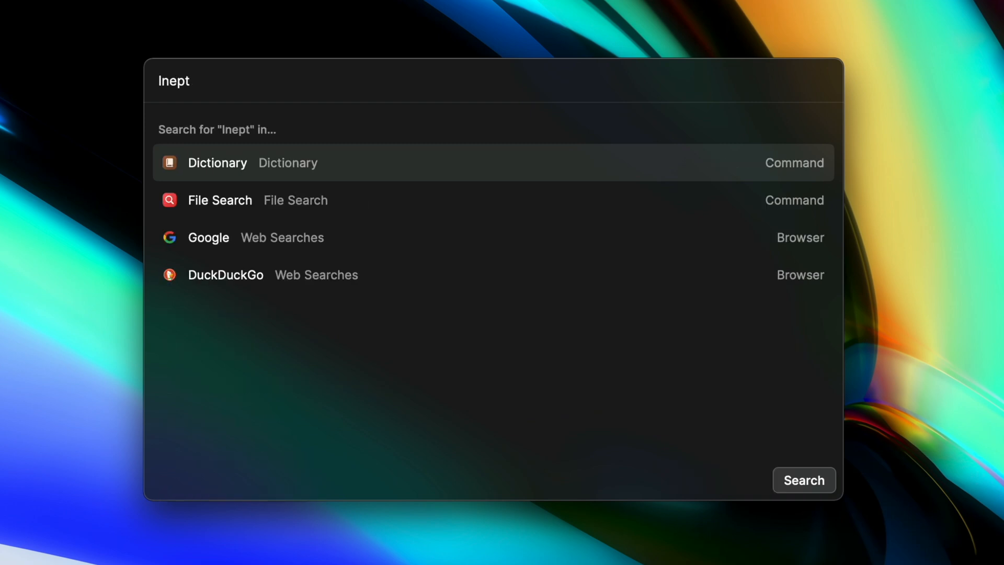
pyautogui.click(217, 162)
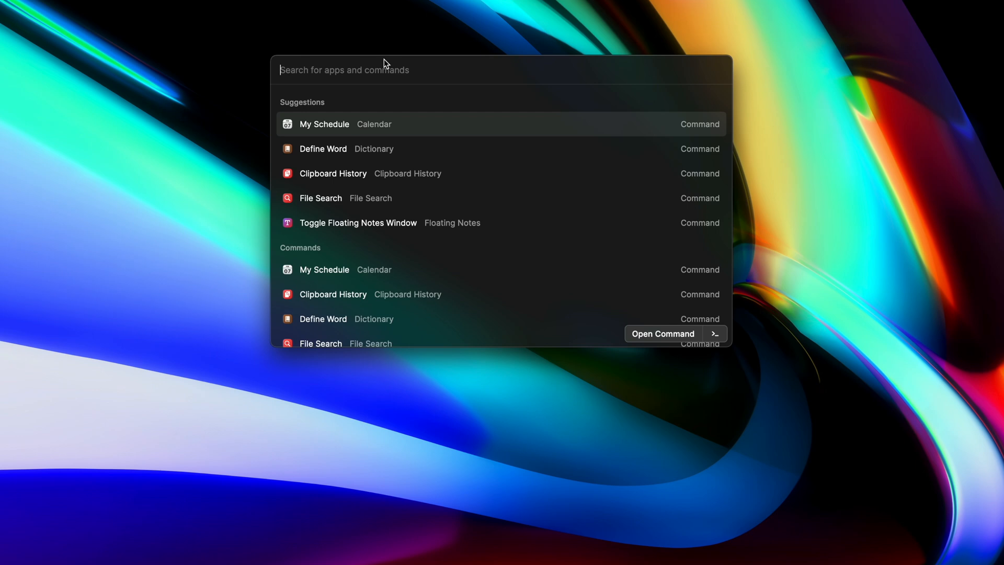
pyautogui.write('Final')
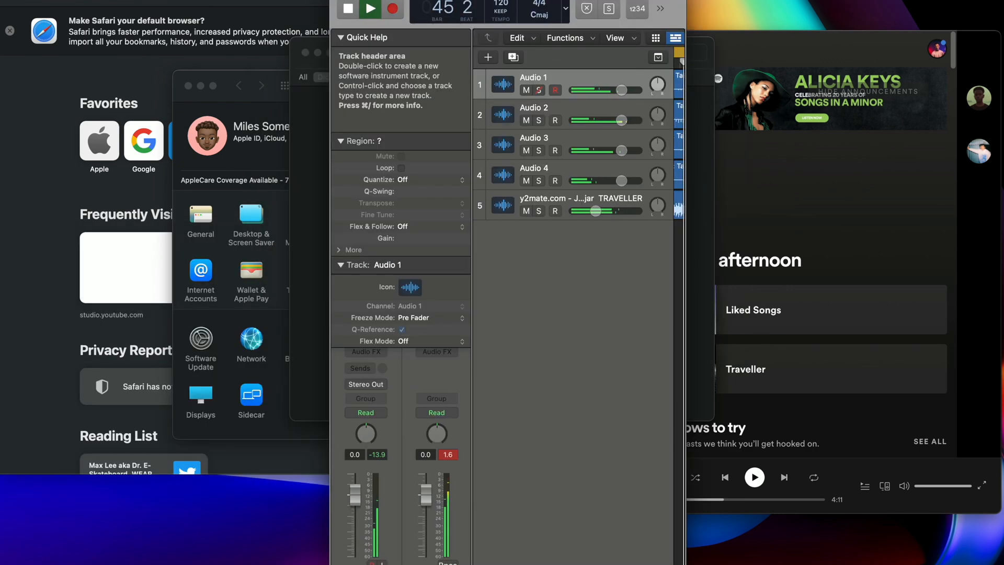
# - Summon the Raycast launcher with Cmd+Space over the clear desktop
pyautogui.press('cmd+space')
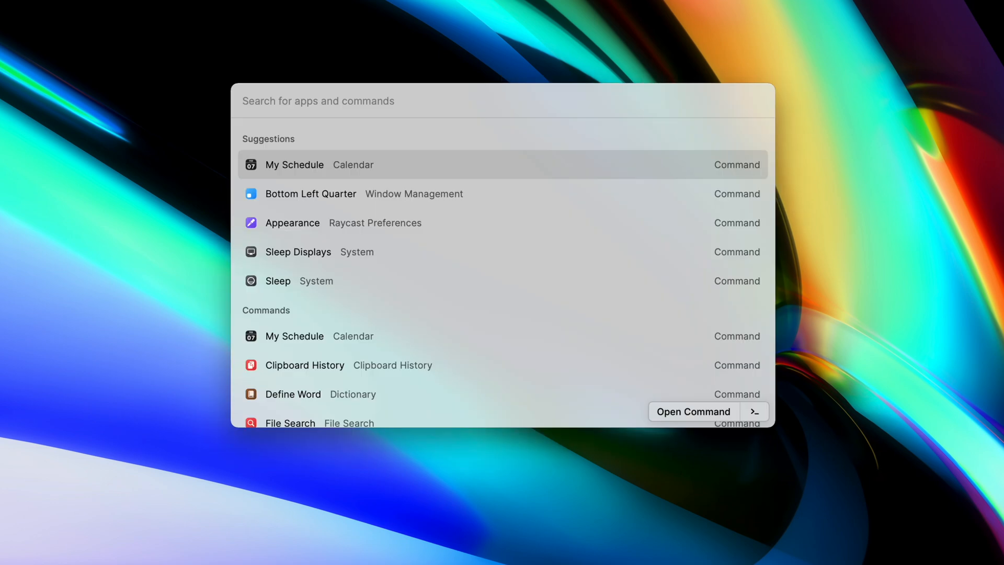
# - Scroll through the launcher's full list of commands and apps
pyautogui.scroll(-3)
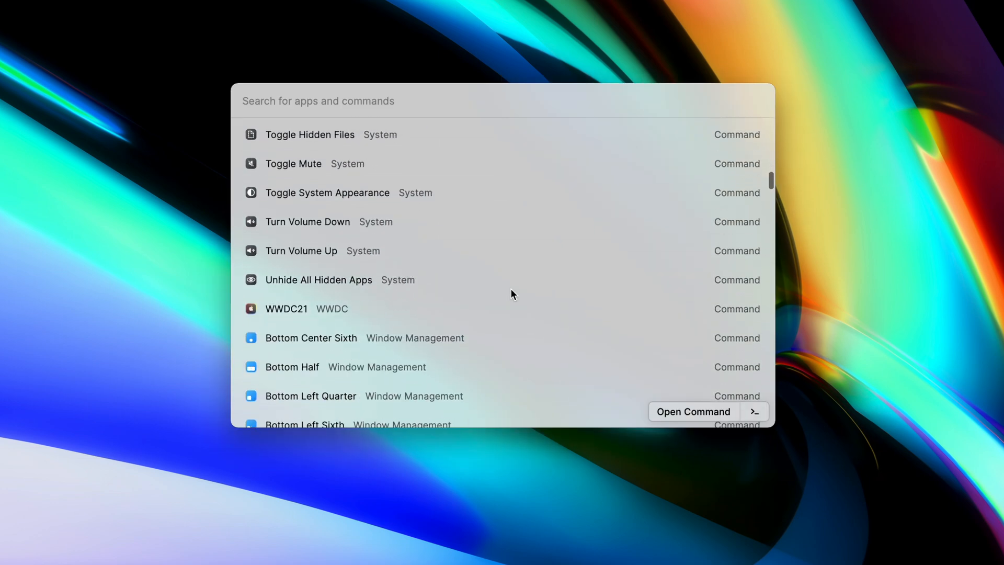
pyautogui.scroll(-3)
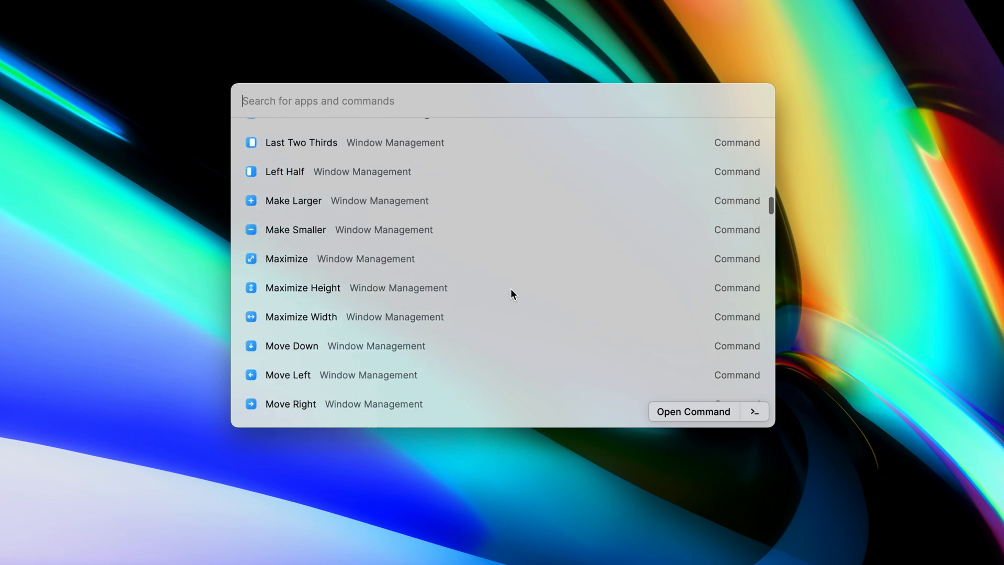
pyautogui.scroll(-3)
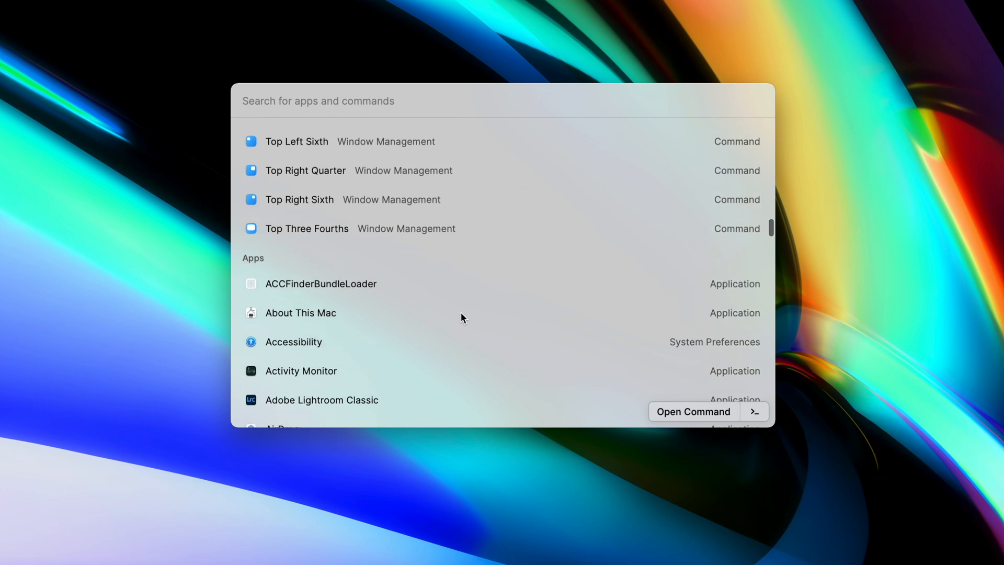
pyautogui.scroll(-3)
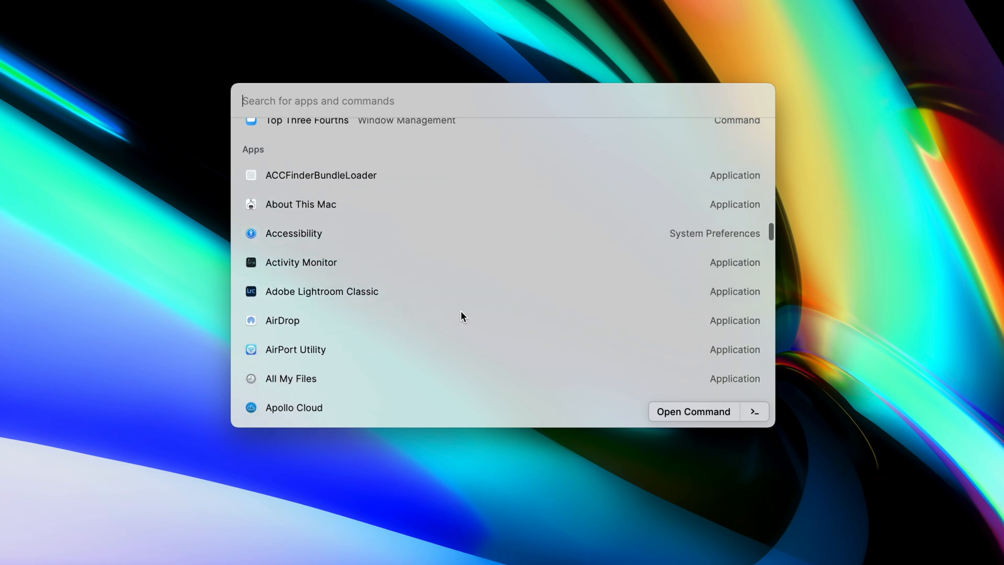
pyautogui.scroll(-3)
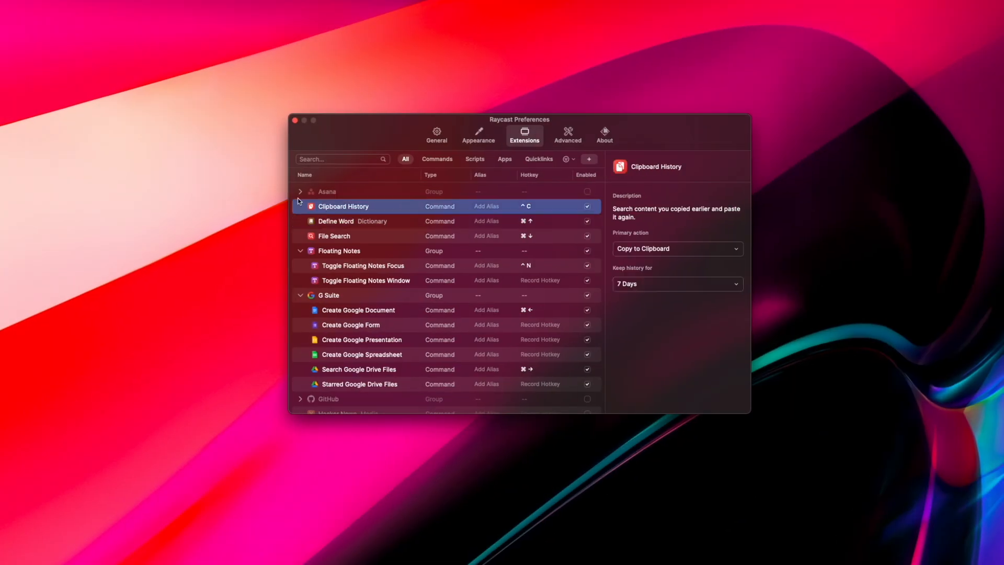
# - Inspect G Suite's Create Google Document and Create Google Form hotkeys, then select Zoom's Schedule Meeting
pyautogui.scroll(-3)
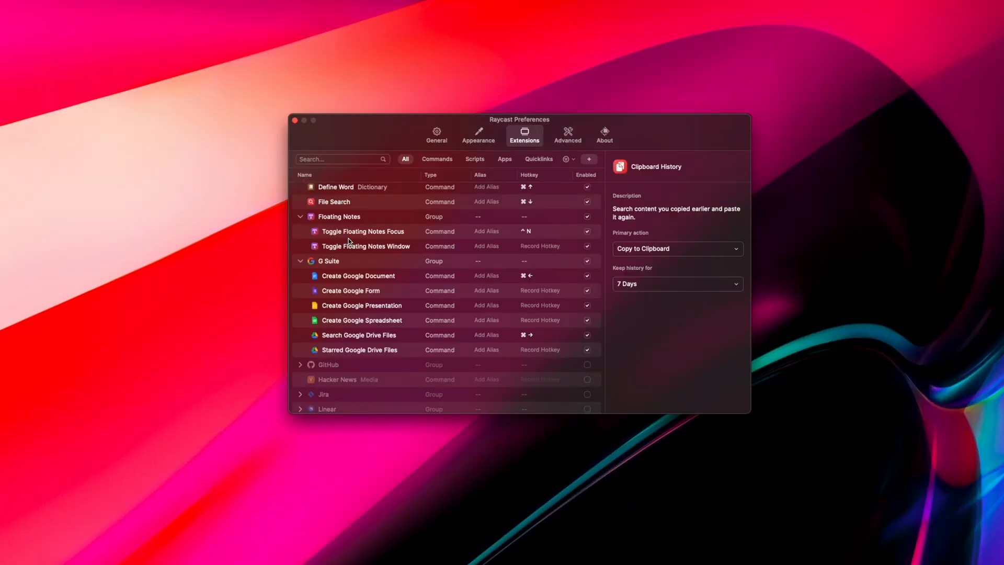
pyautogui.click(328, 214)
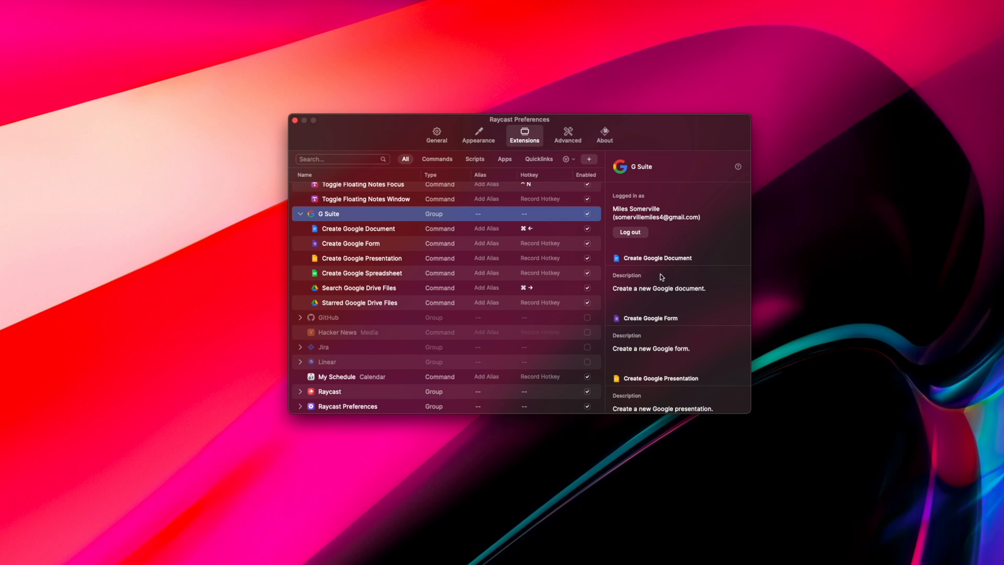
pyautogui.click(359, 229)
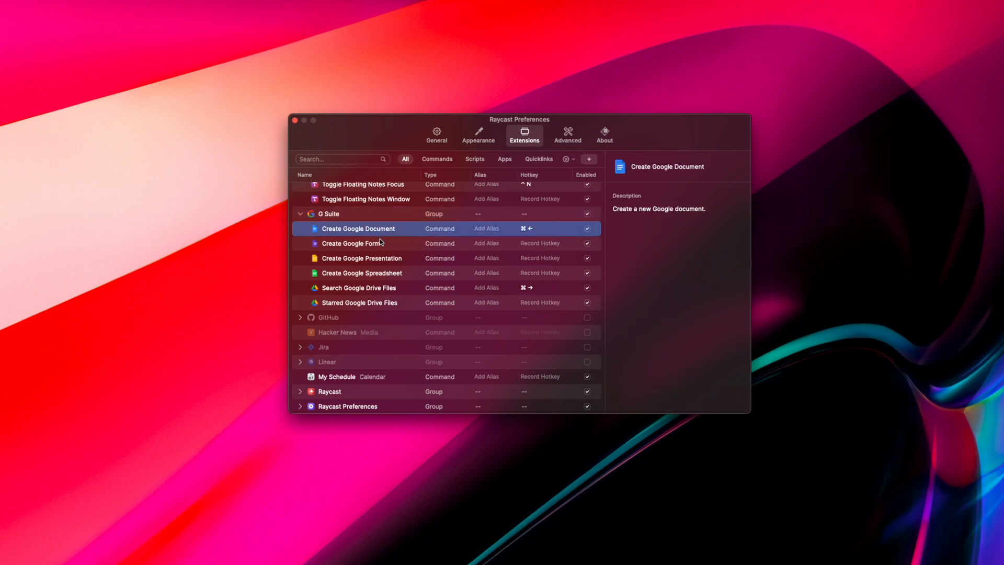
pyautogui.click(351, 243)
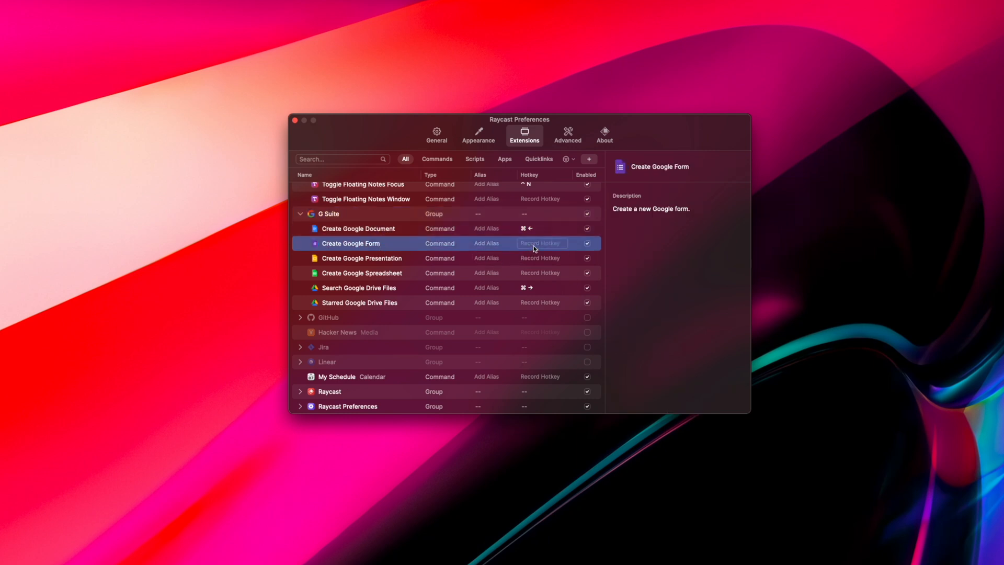
pyautogui.click(541, 243)
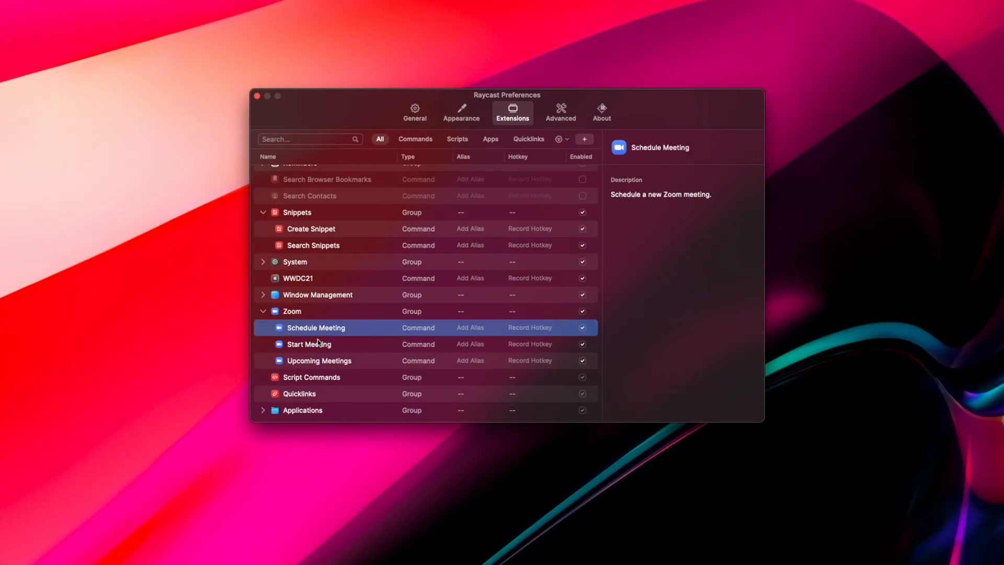
# - Assign hotkeys ^/, ^' and ^; to Zoom's Schedule Meeting, Start Meeting and Upcoming Meetings
pyautogui.click(308, 345)
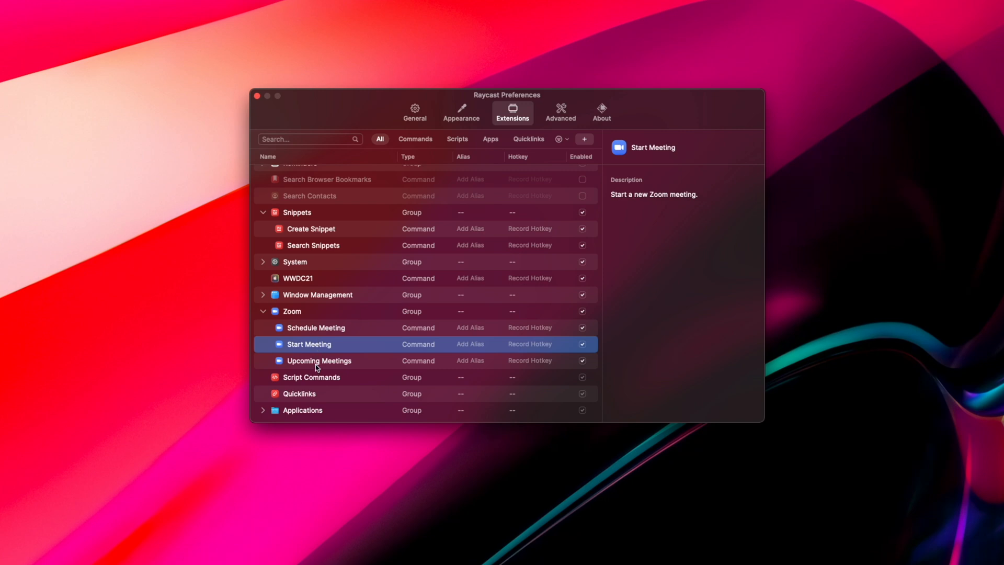
pyautogui.click(316, 328)
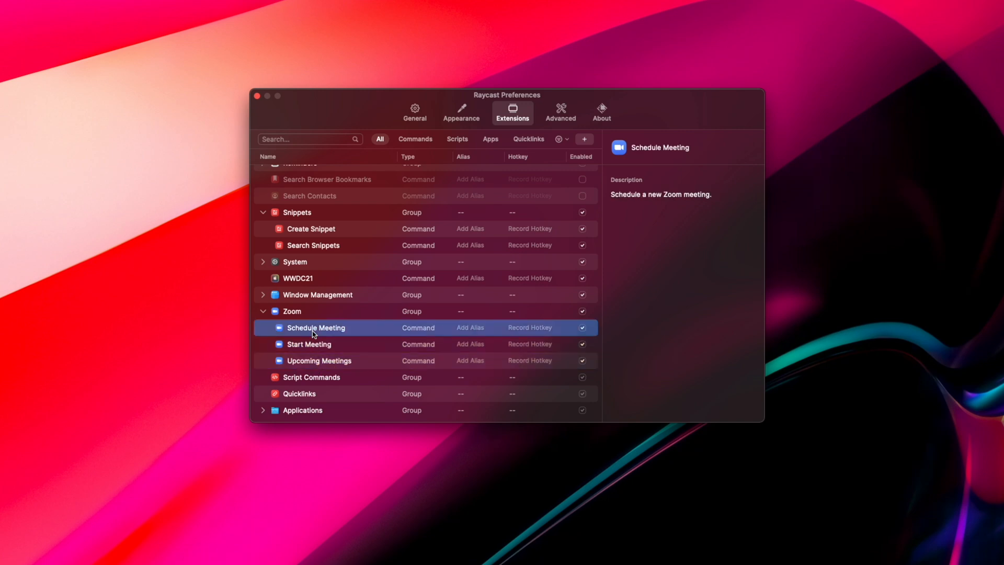
pyautogui.click(318, 360)
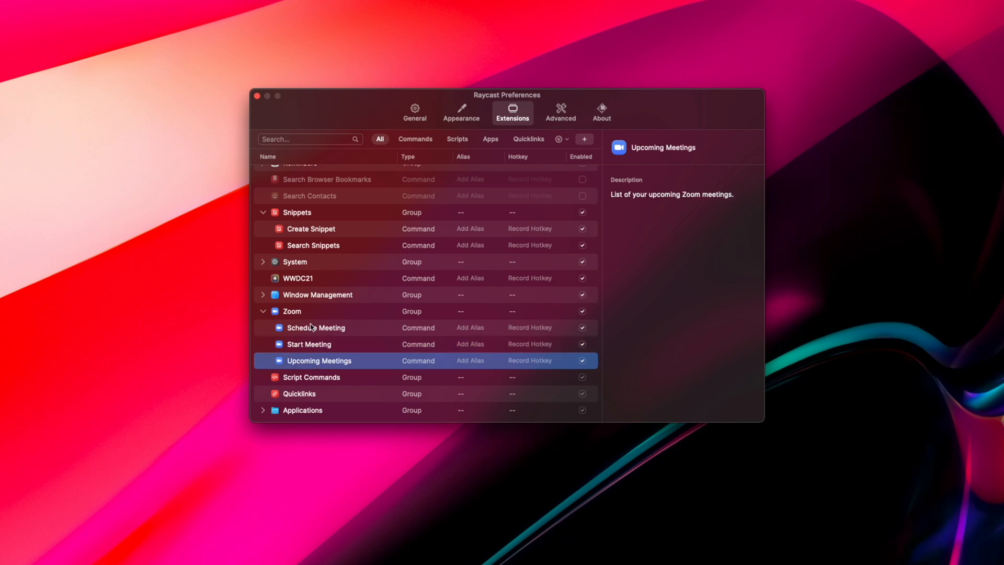
pyautogui.click(292, 311)
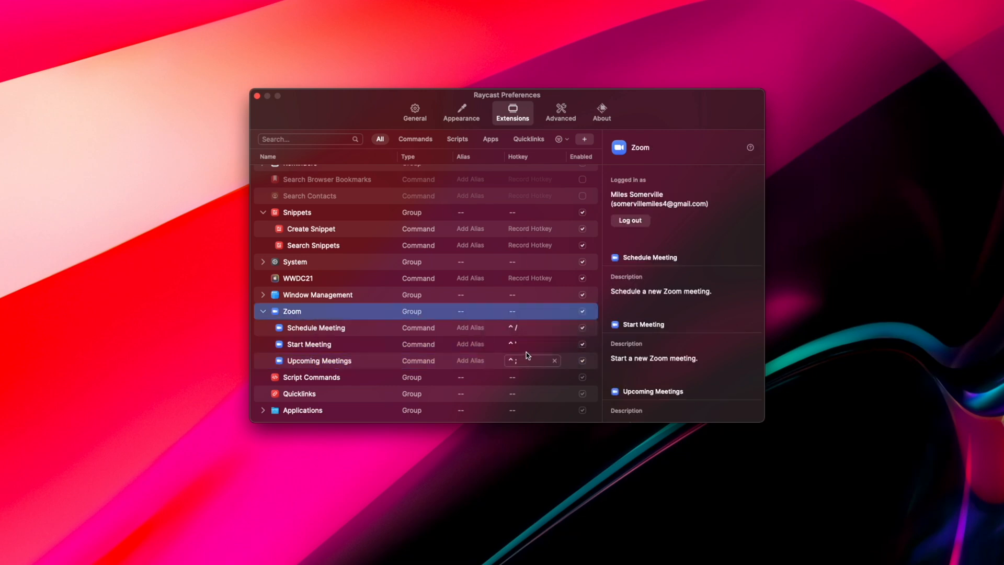
pyautogui.click(315, 327)
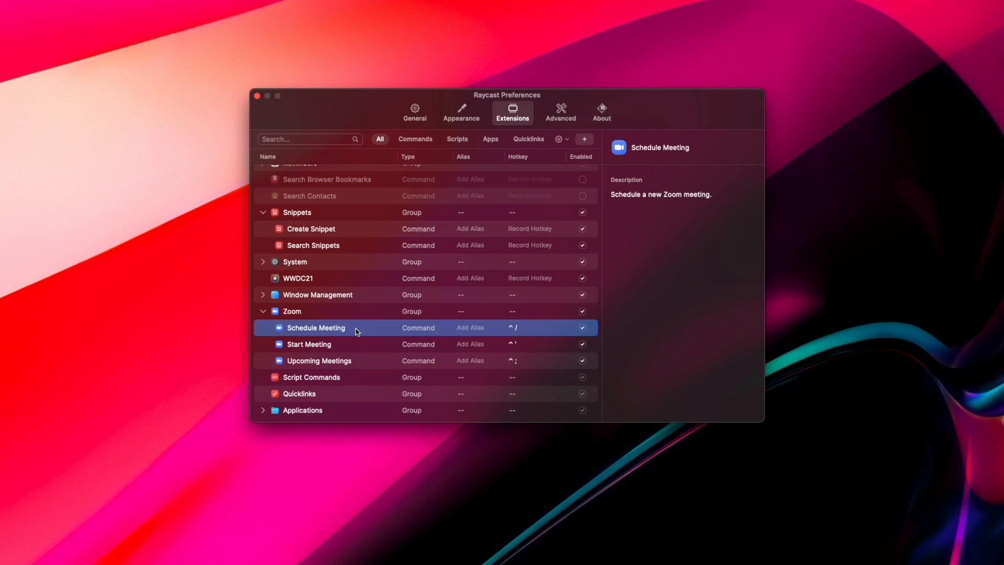
pyautogui.moveTo(506, 95); pyautogui.dragTo(481, 95)
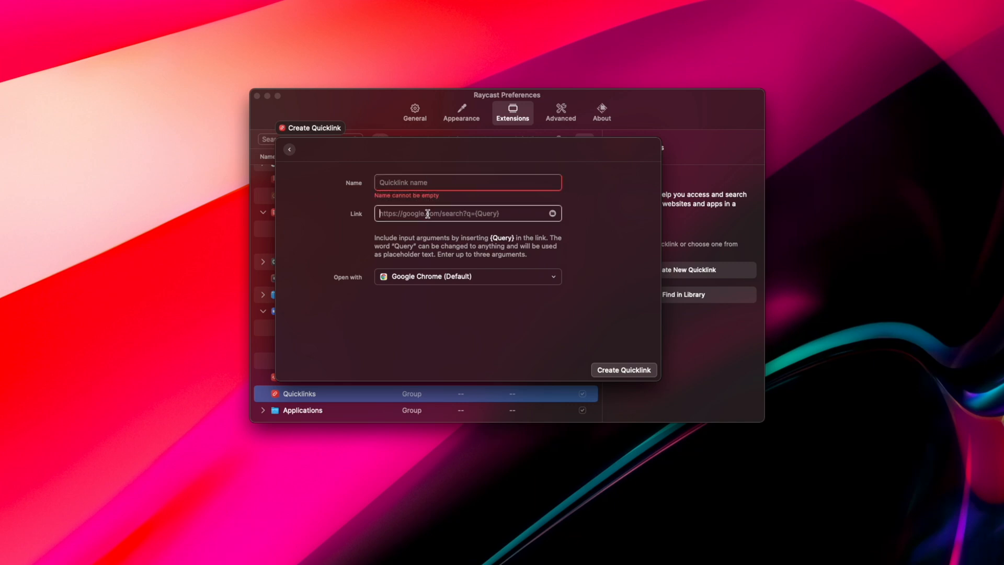
# - Name the quicklink 'Google Meet' and keep Google Chrome as the app that opens it
pyautogui.write('Google')
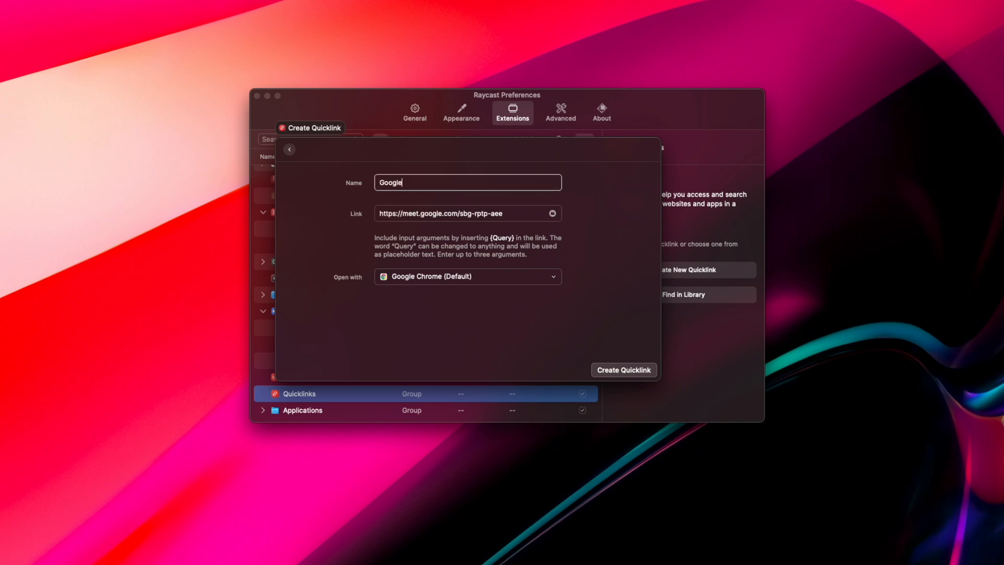
pyautogui.write('Meet')
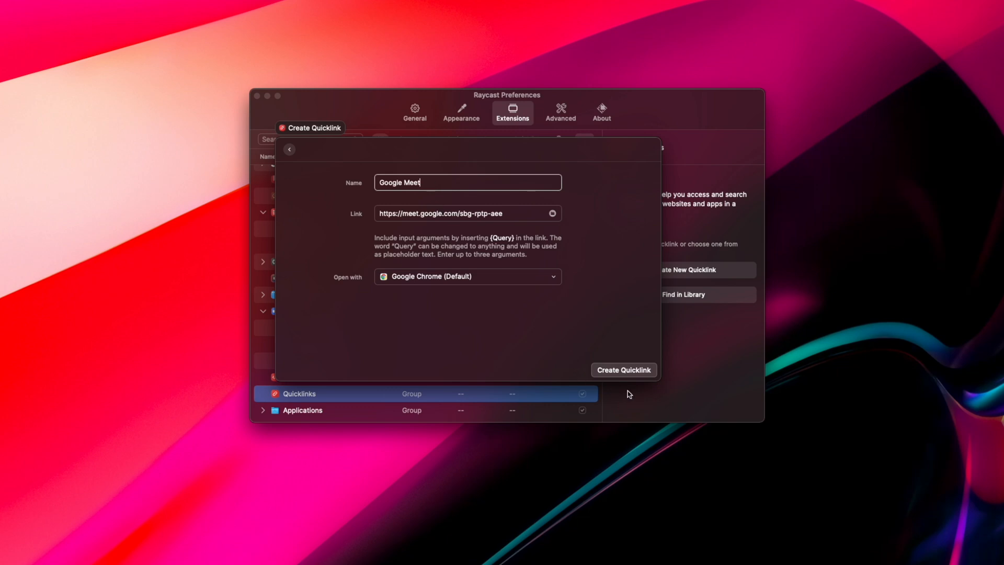
pyautogui.click(468, 277)
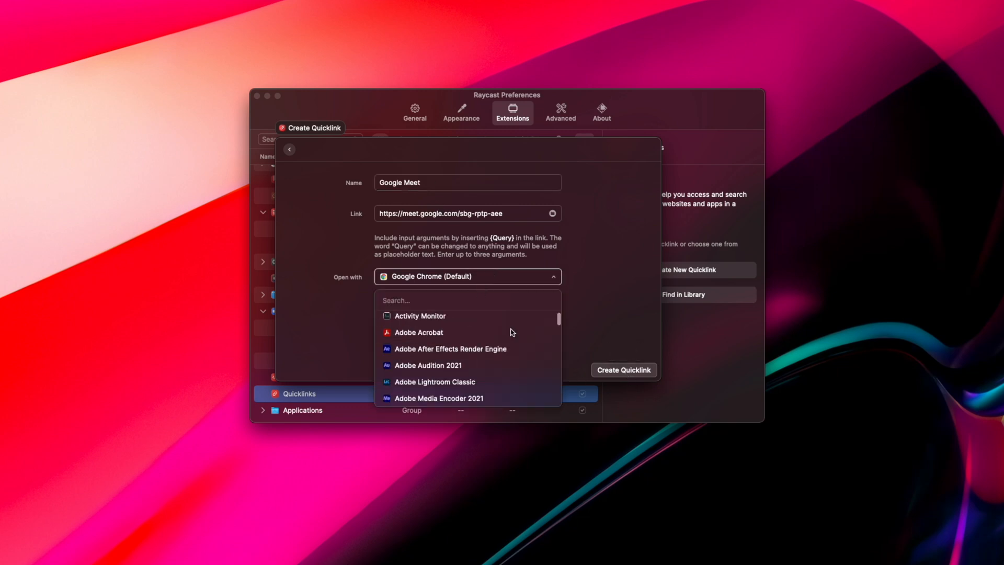
pyautogui.click(468, 277)
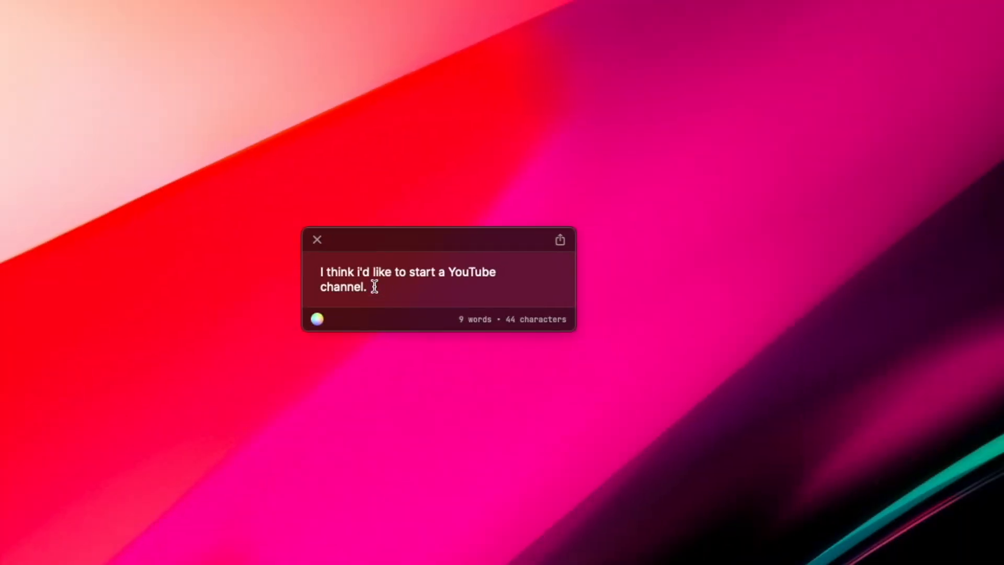
# - Close the floating note window
pyautogui.click(560, 239)
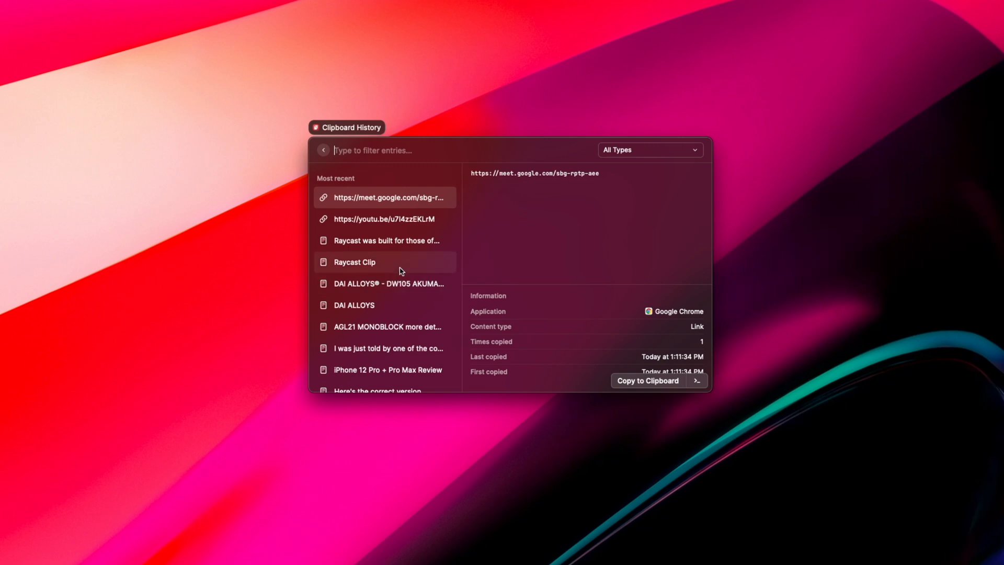
# - View details of the copied YouTube link, the Raycast Clip text and another clipboard entry
pyautogui.click(384, 218)
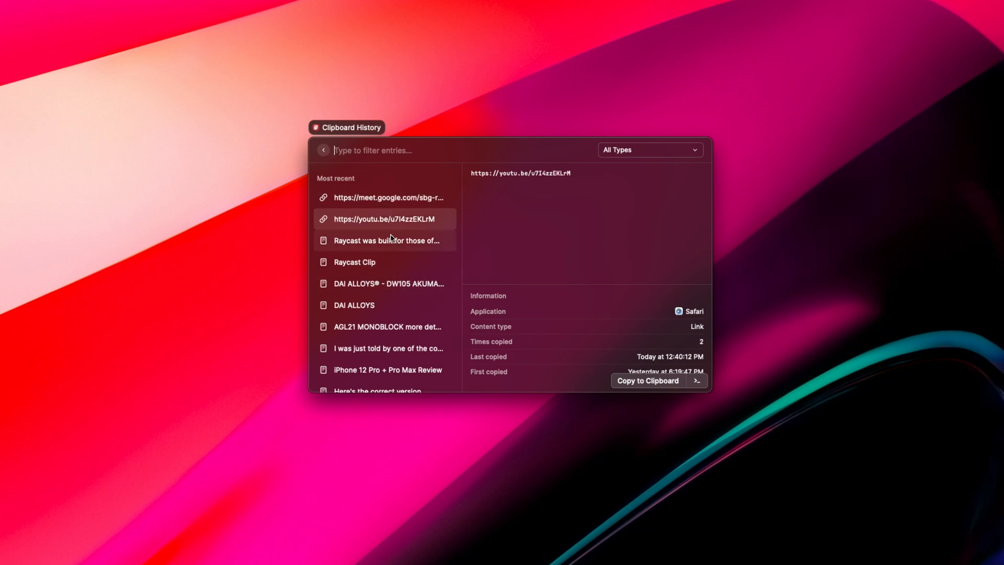
pyautogui.click(384, 262)
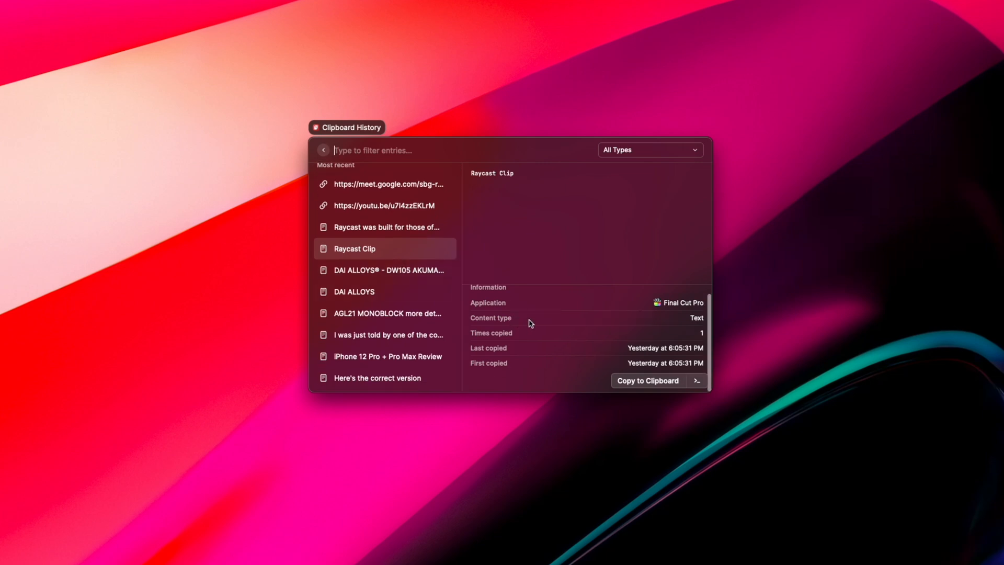
pyautogui.moveTo(457, 302)
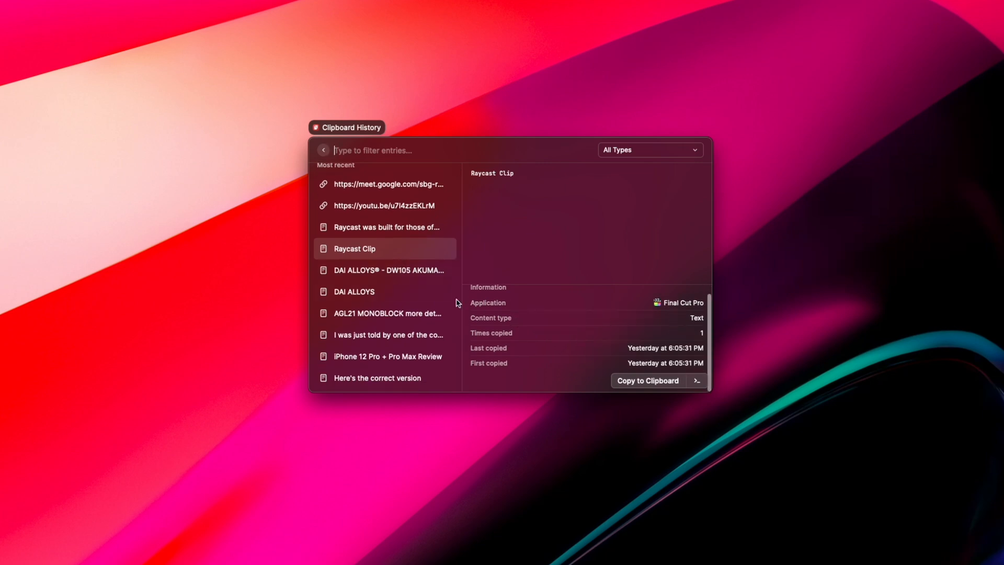
pyautogui.click(384, 292)
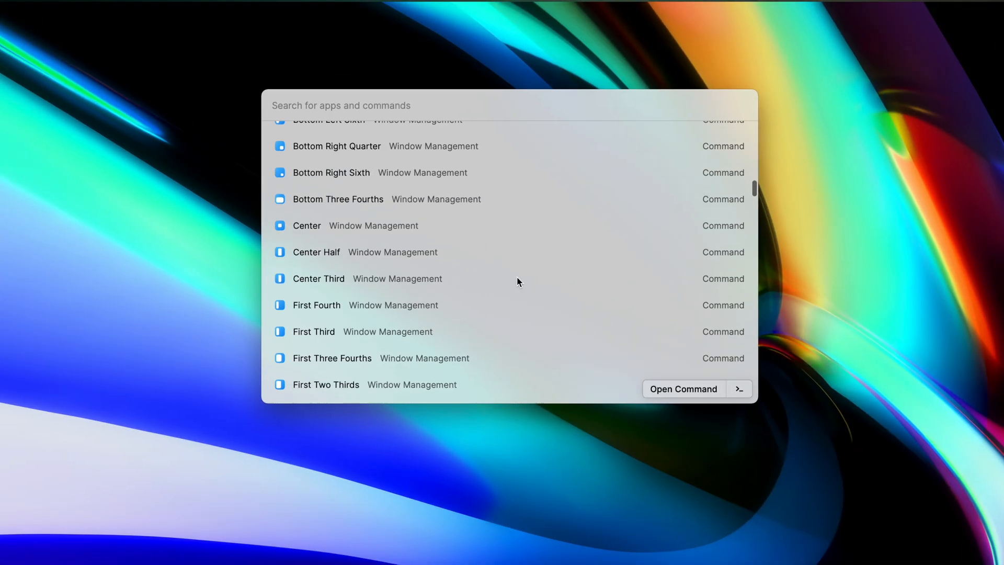
pyautogui.scroll(-3)
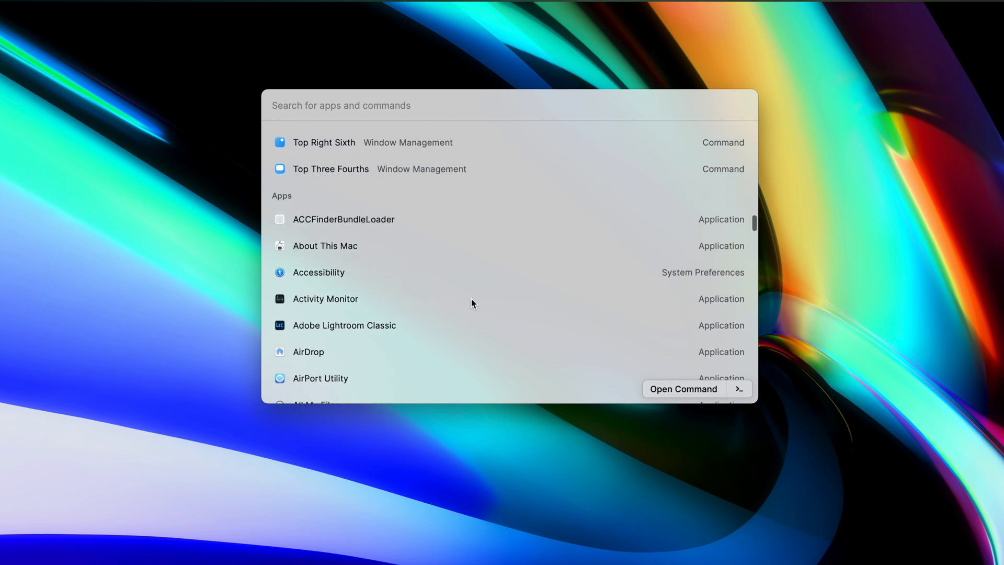
pyautogui.scroll(-3)
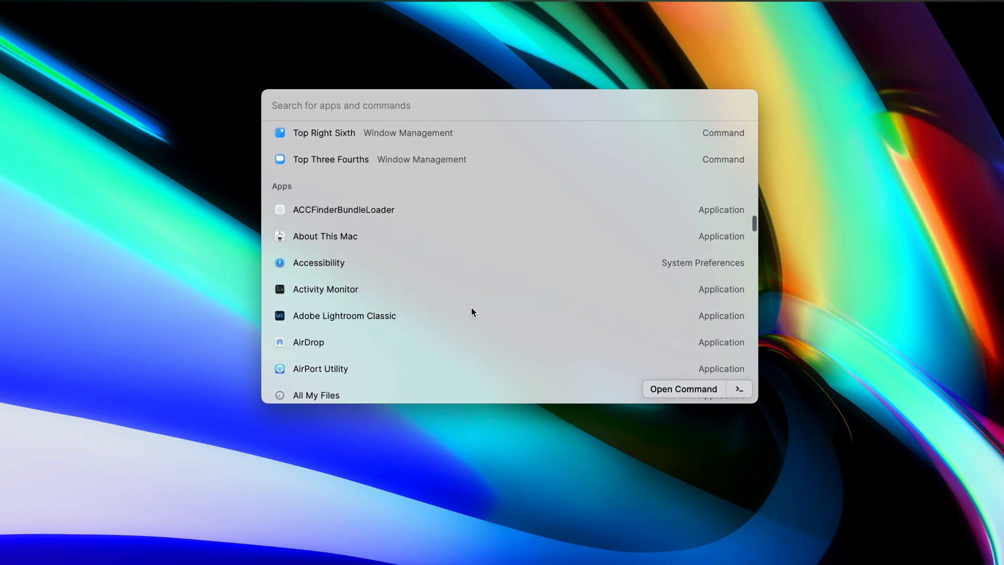
pyautogui.scroll(-3)
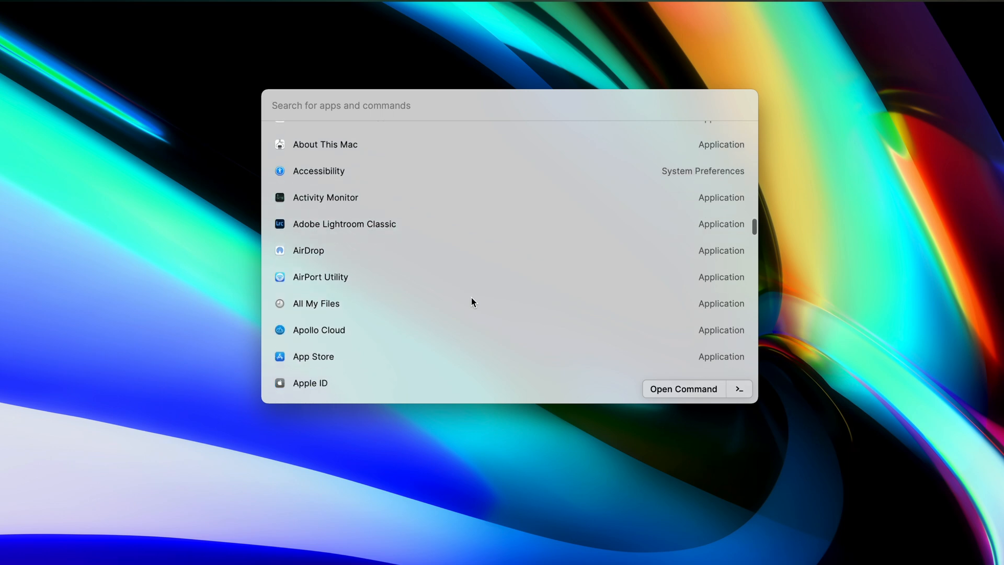